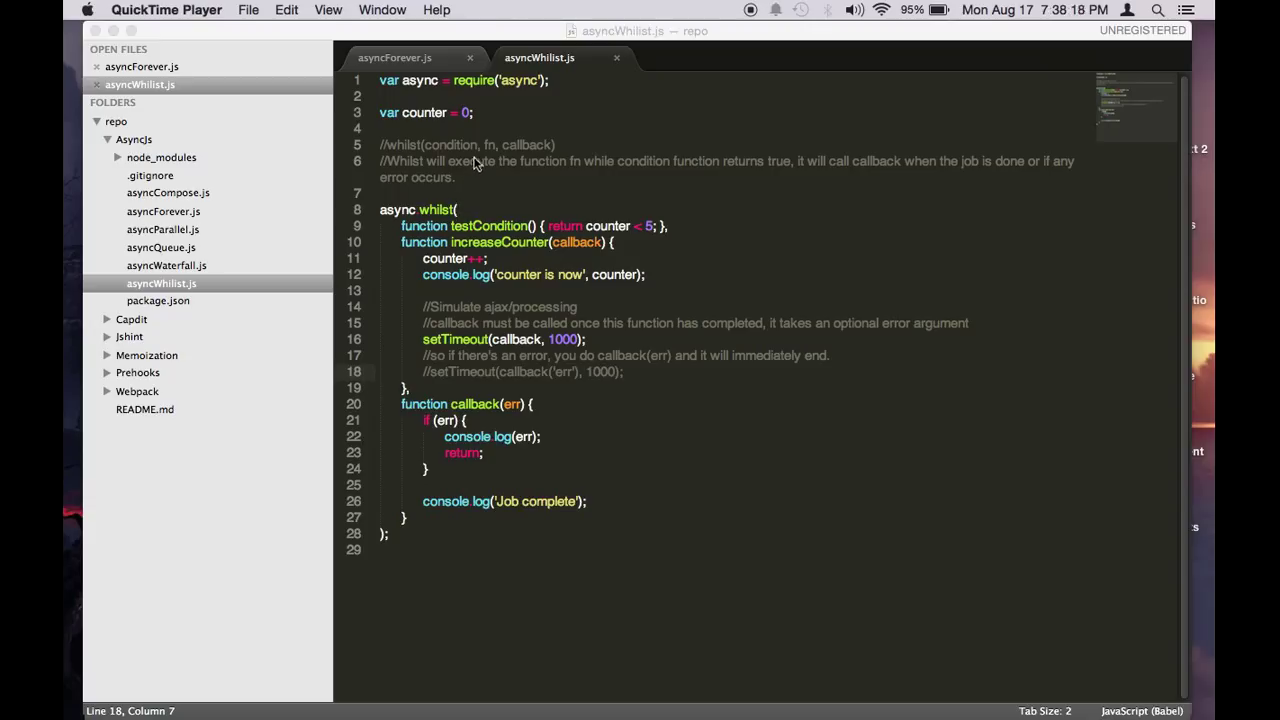
mouse_move(414, 125)
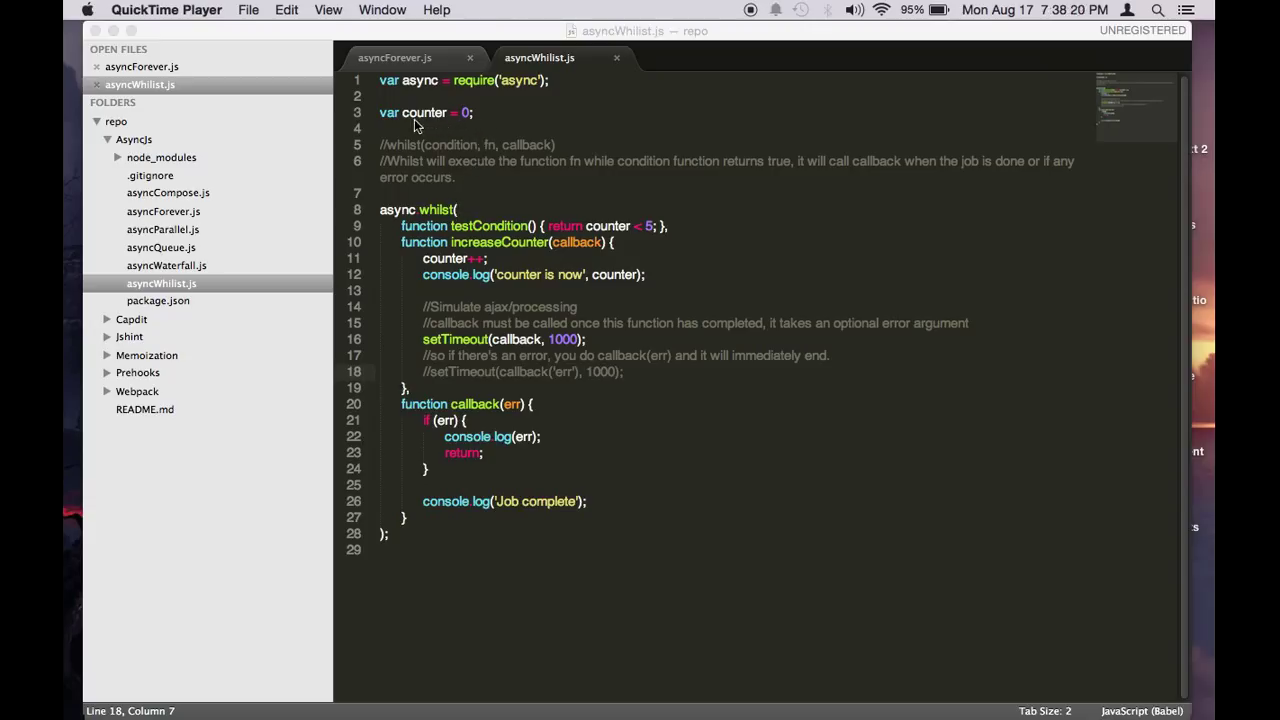
mouse_move(448, 193)
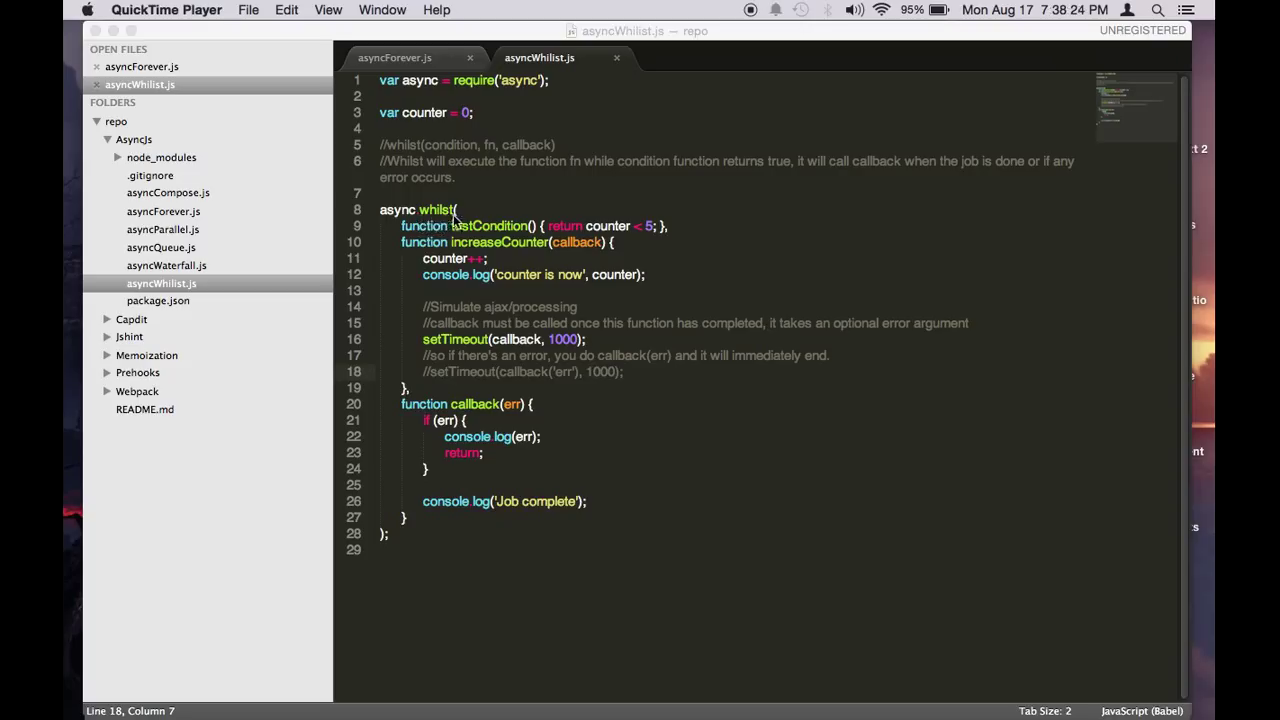
mouse_move(715, 247)
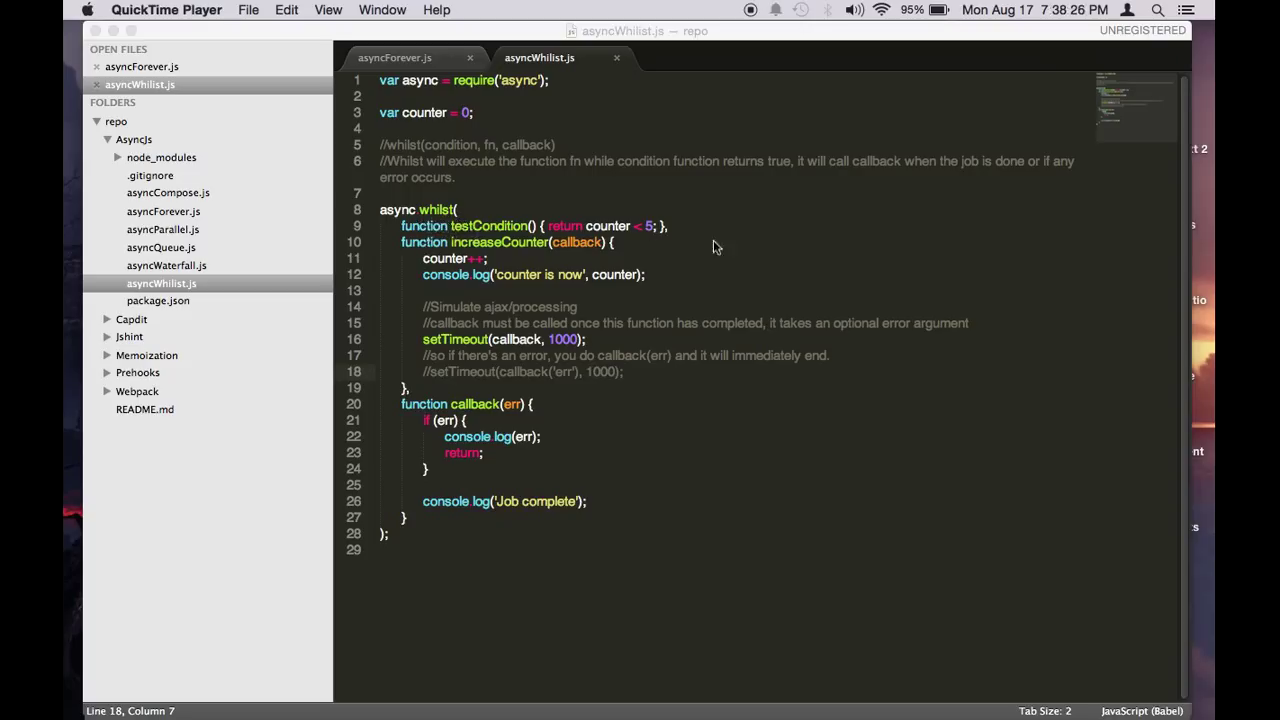
mouse_move(465, 226)
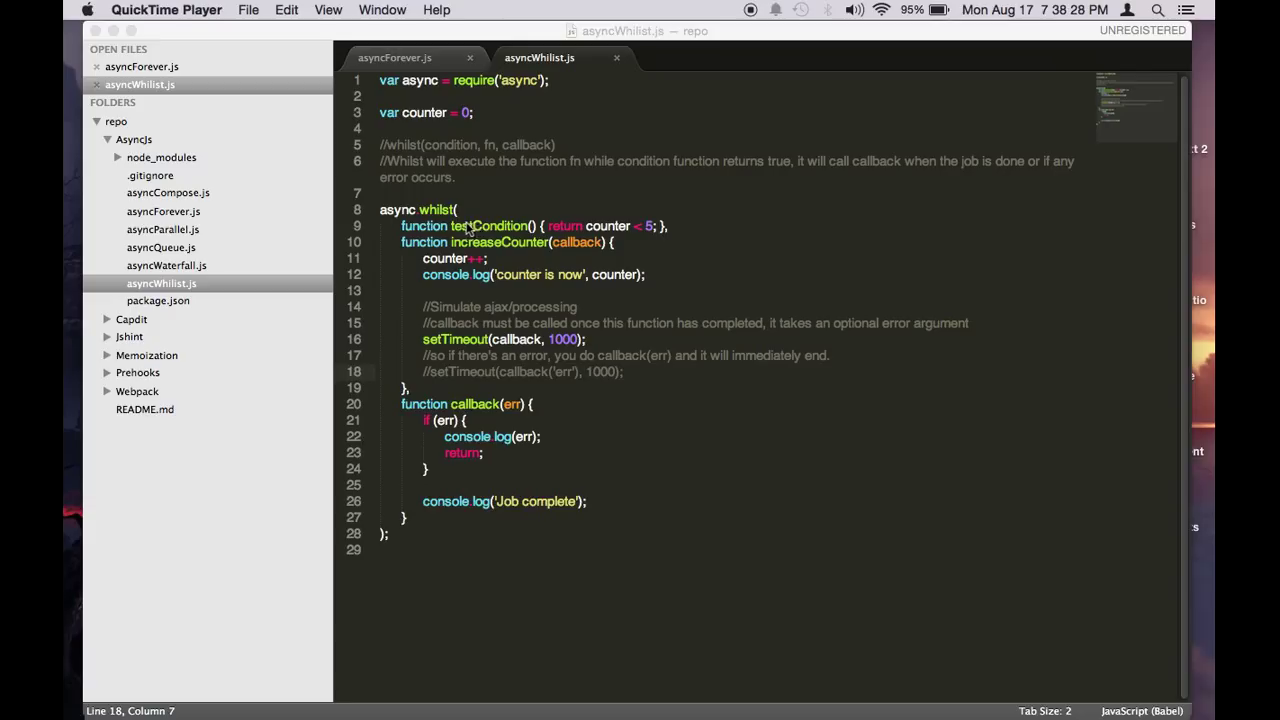
mouse_move(640, 230)
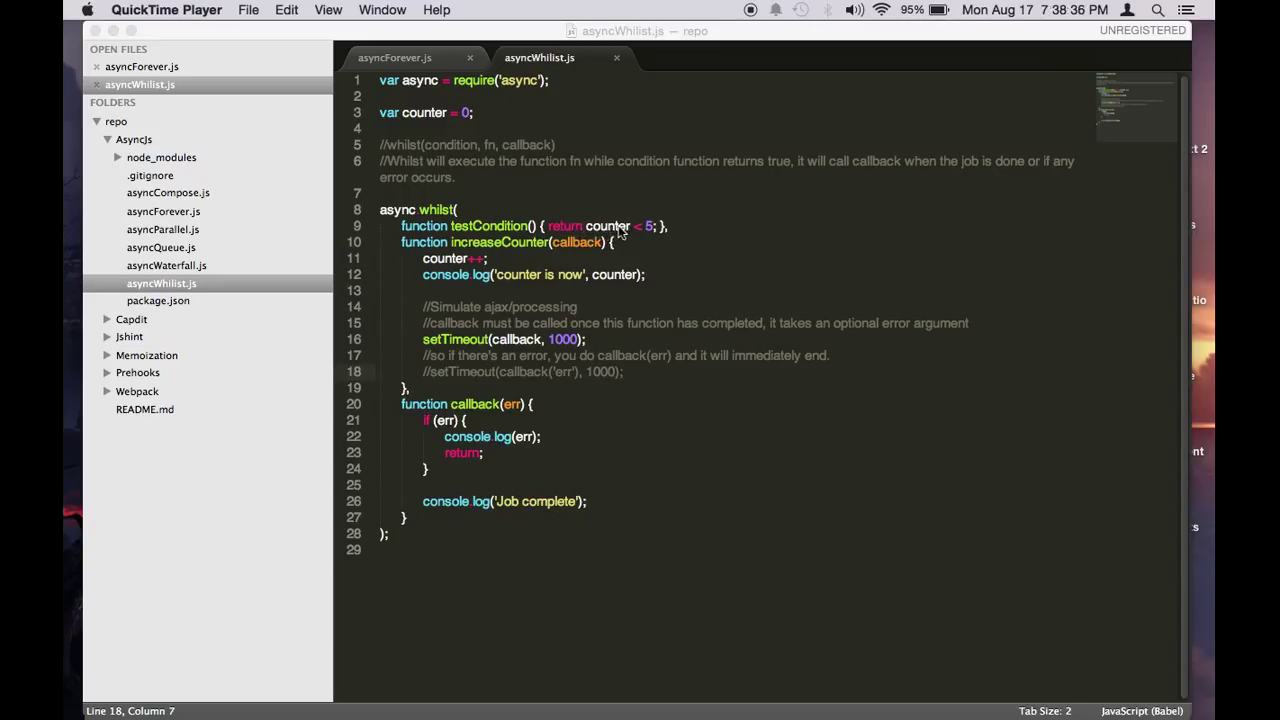
mouse_move(590, 220)
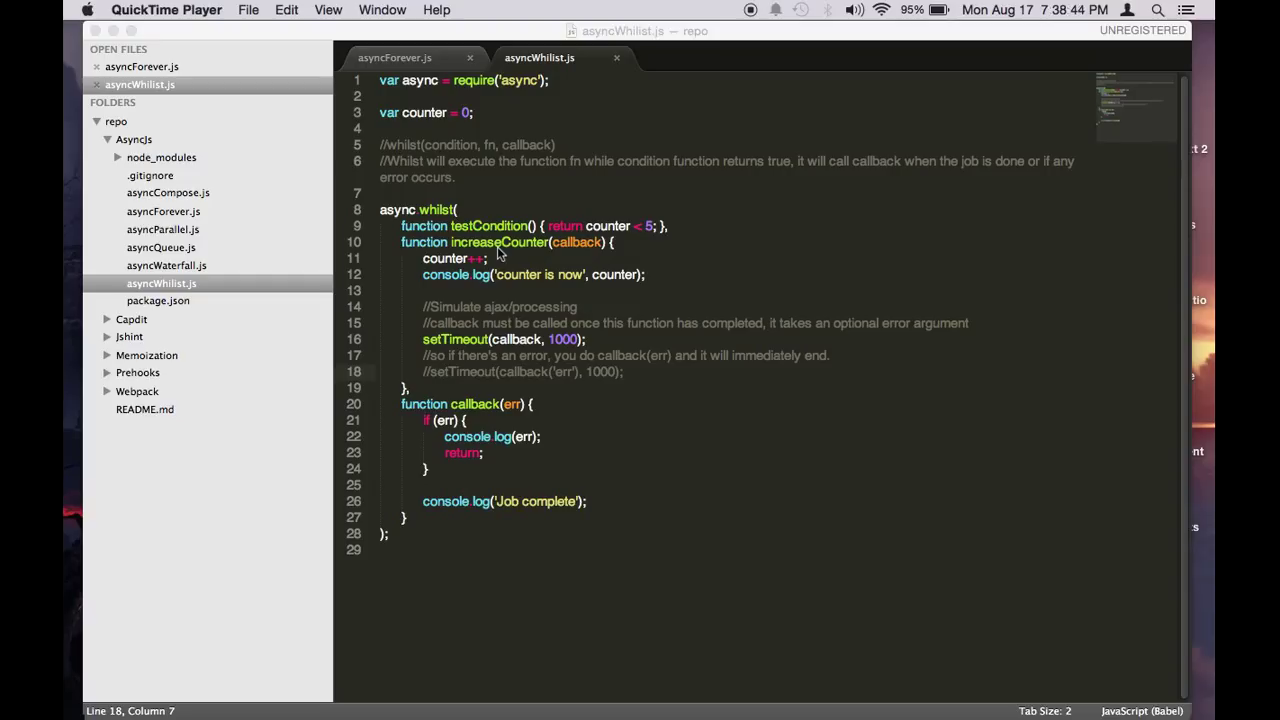
mouse_move(463, 268)
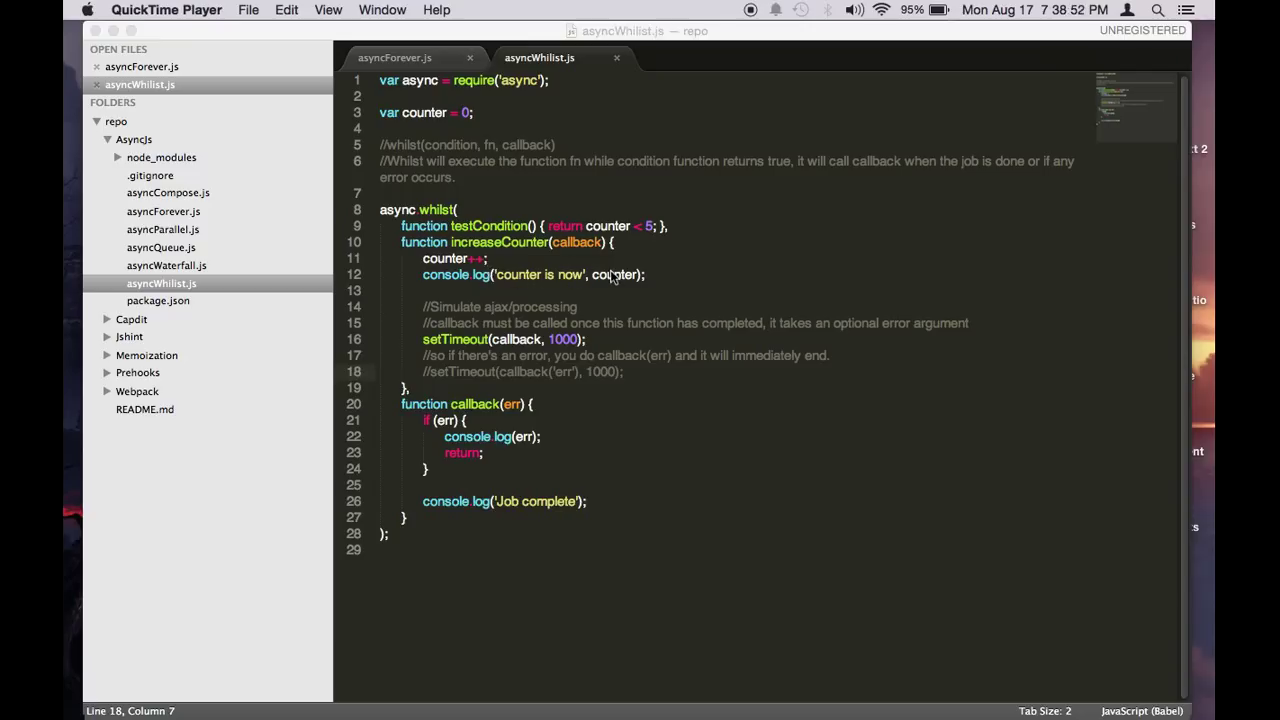
mouse_move(505, 357)
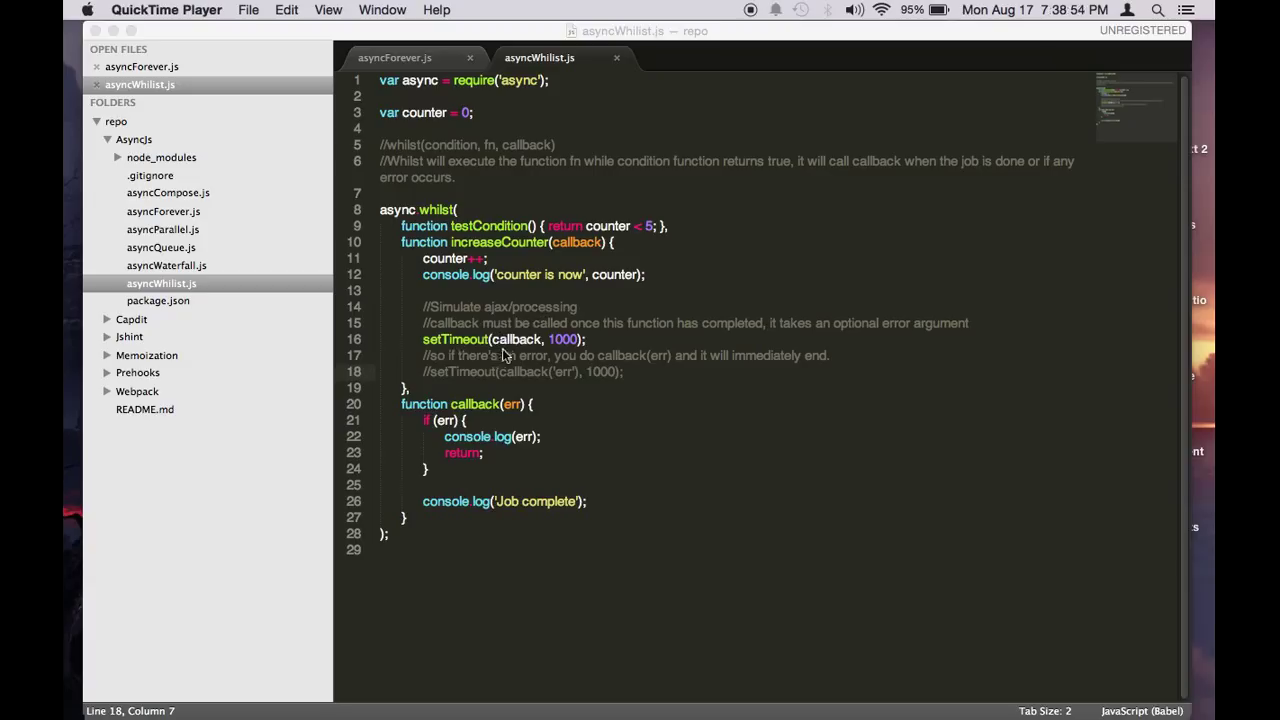
mouse_move(519, 316)
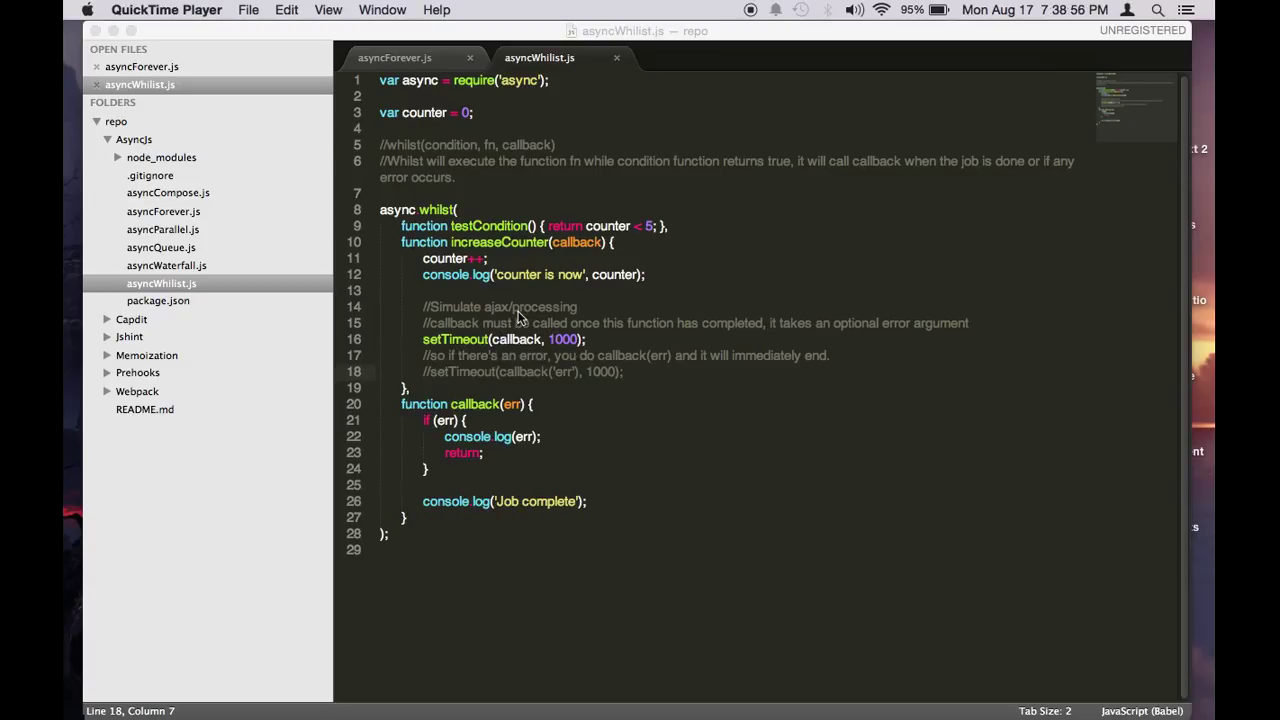
mouse_move(543, 347)
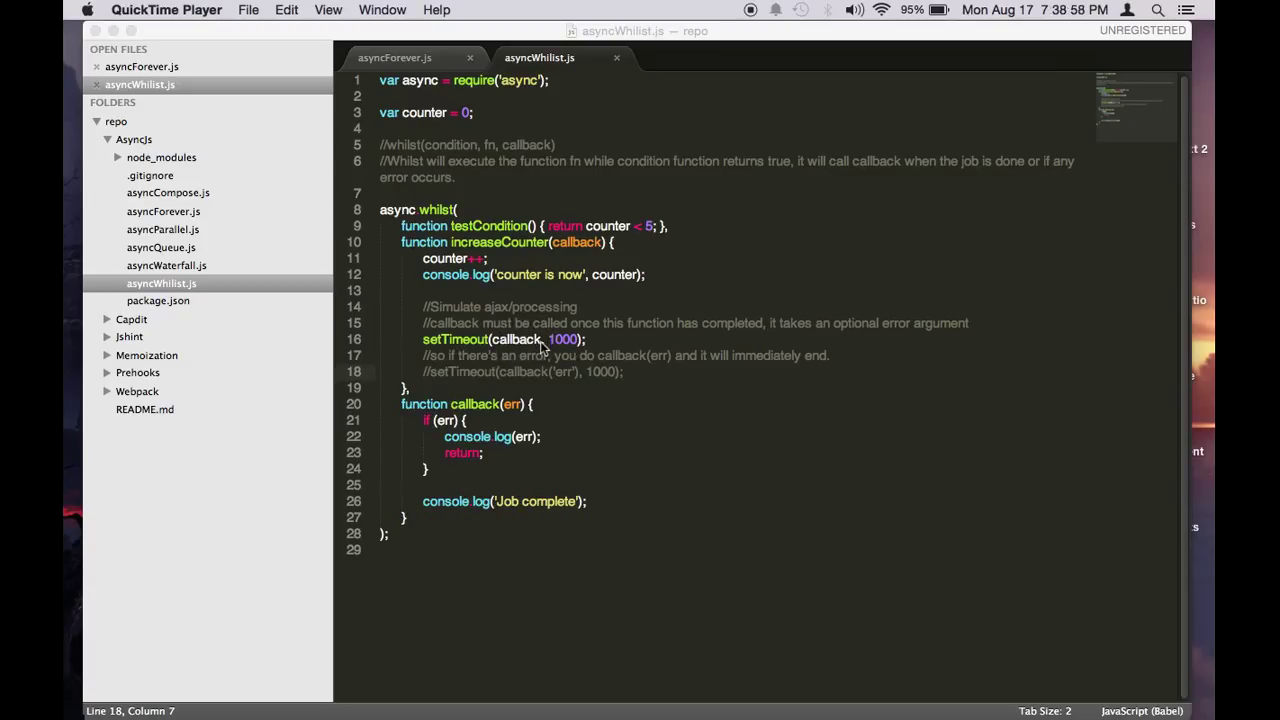
mouse_move(515, 338)
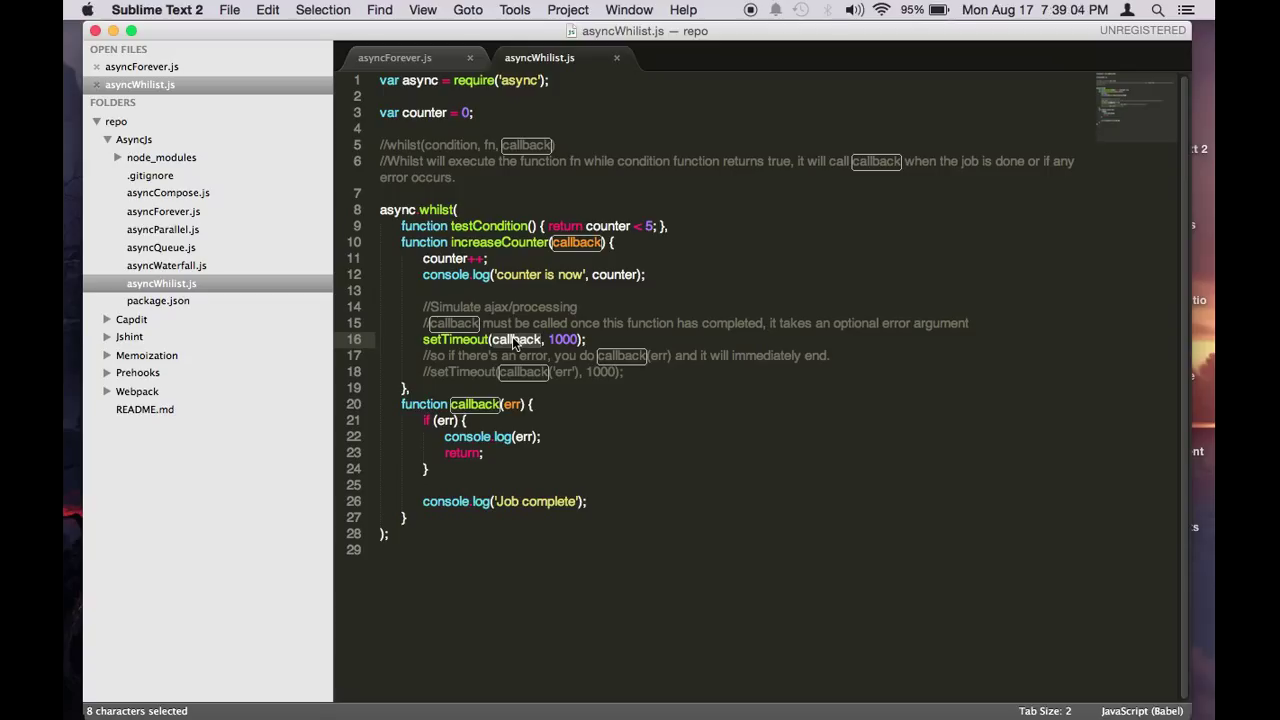
- Clear the highlighted callback occurrences in asyncWhilist.js
click(571, 274)
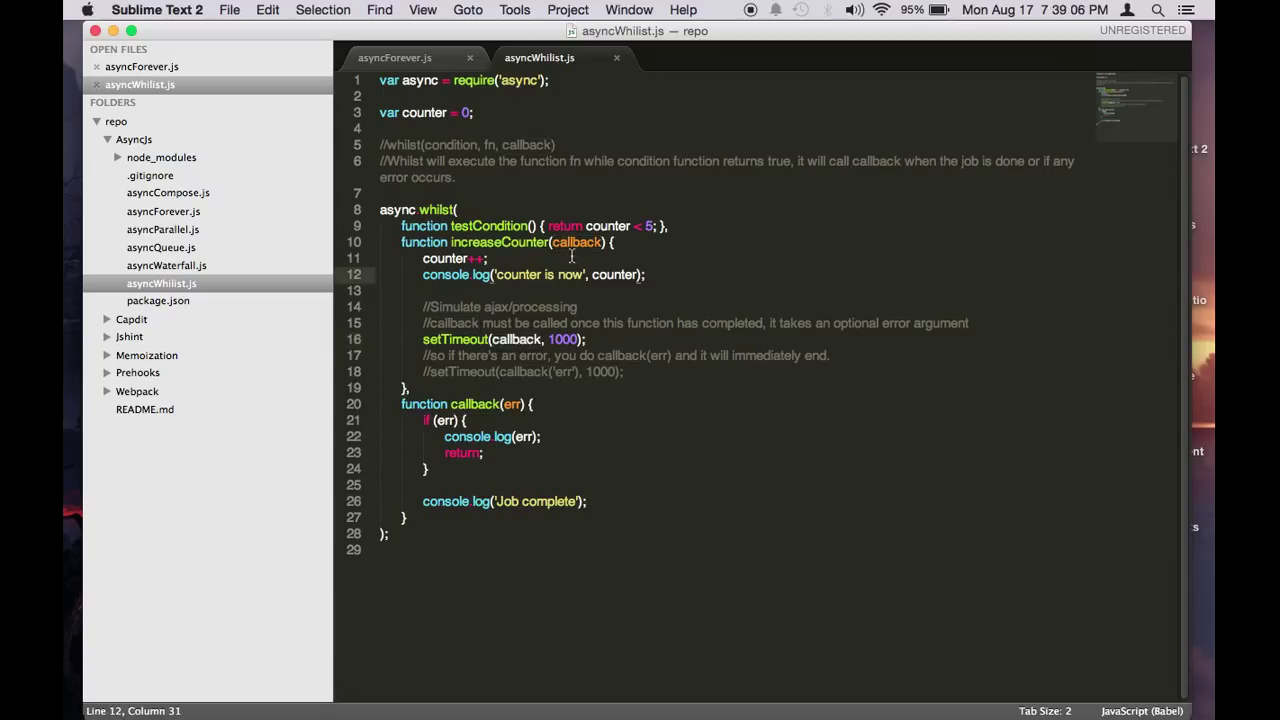
mouse_move(504, 294)
text(node asyncWhilist.js)
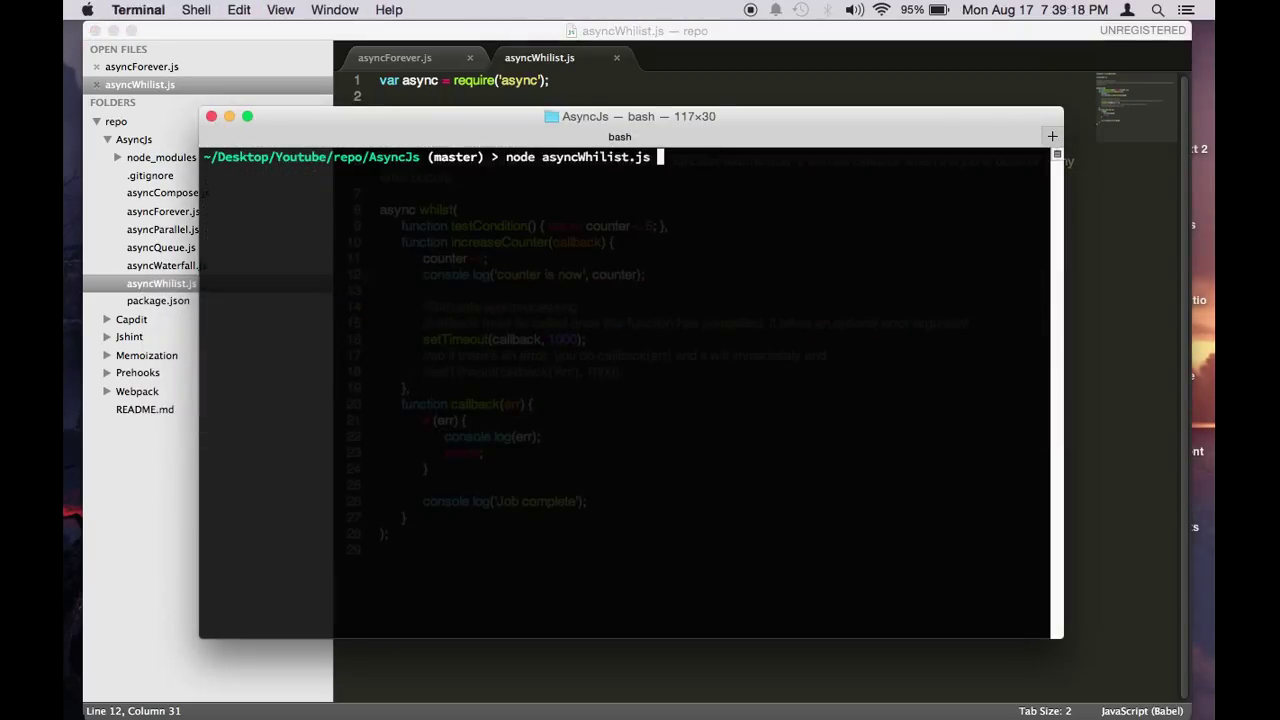
key(Return)
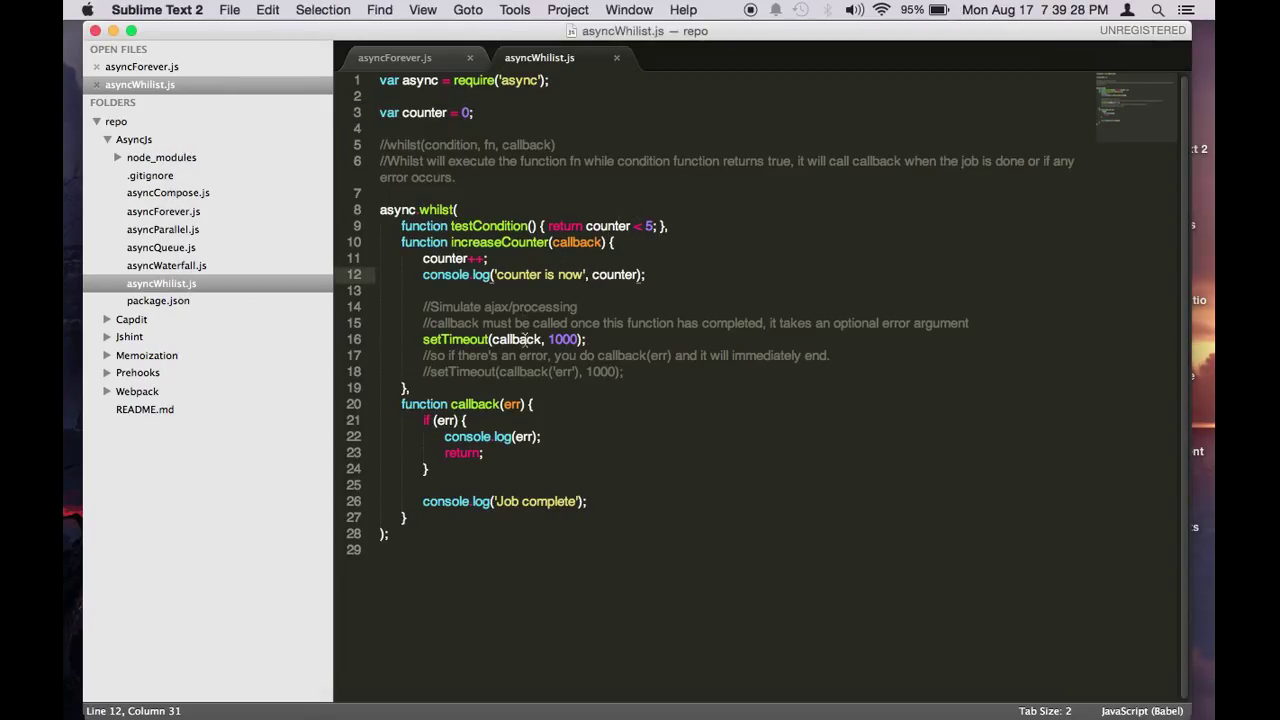
mouse_move(640, 280)
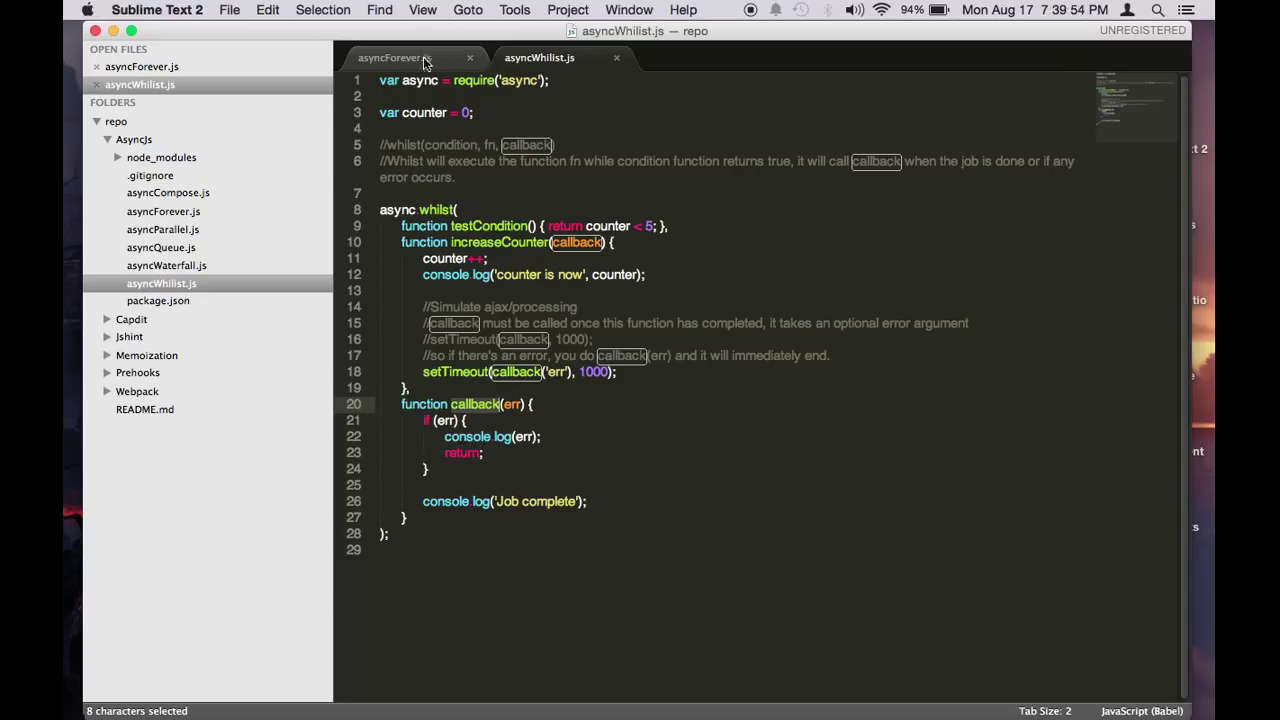
- Switch to the asyncForever.js file tab
click(390, 57)
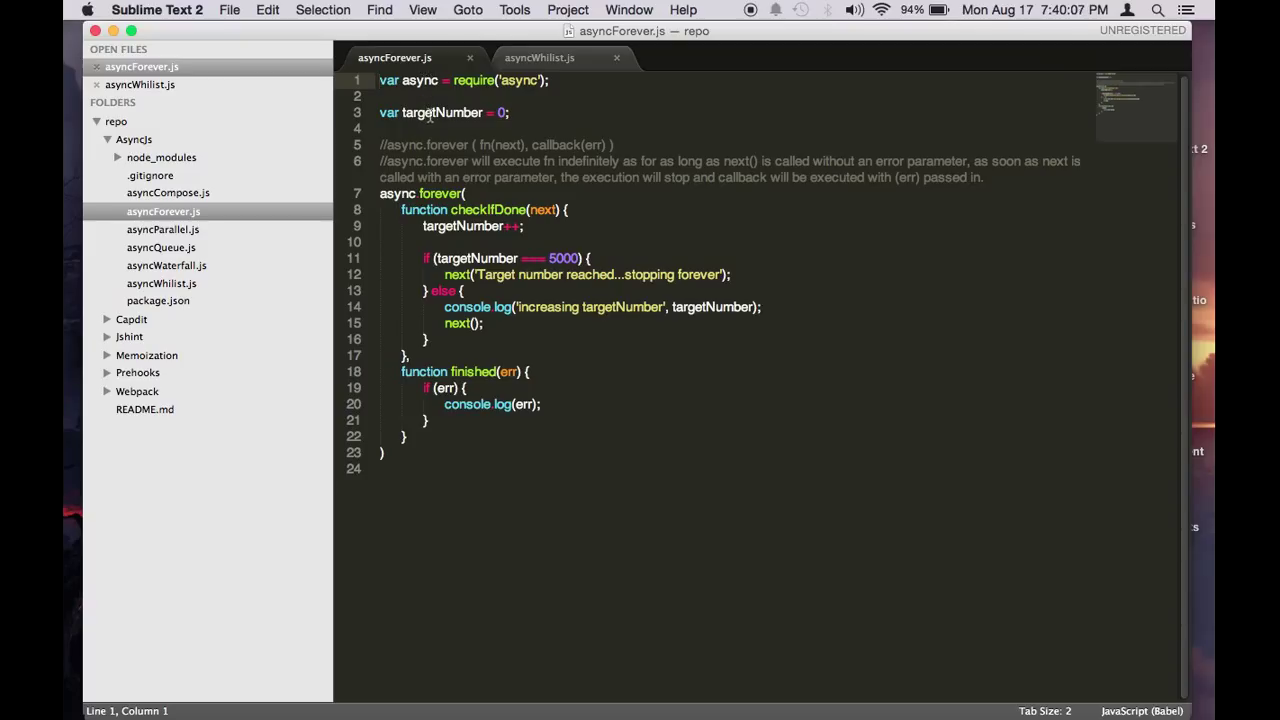
- Highlight targetNumber, the checkIfDone function and its stop-at-5000 message
double_click(465, 226)
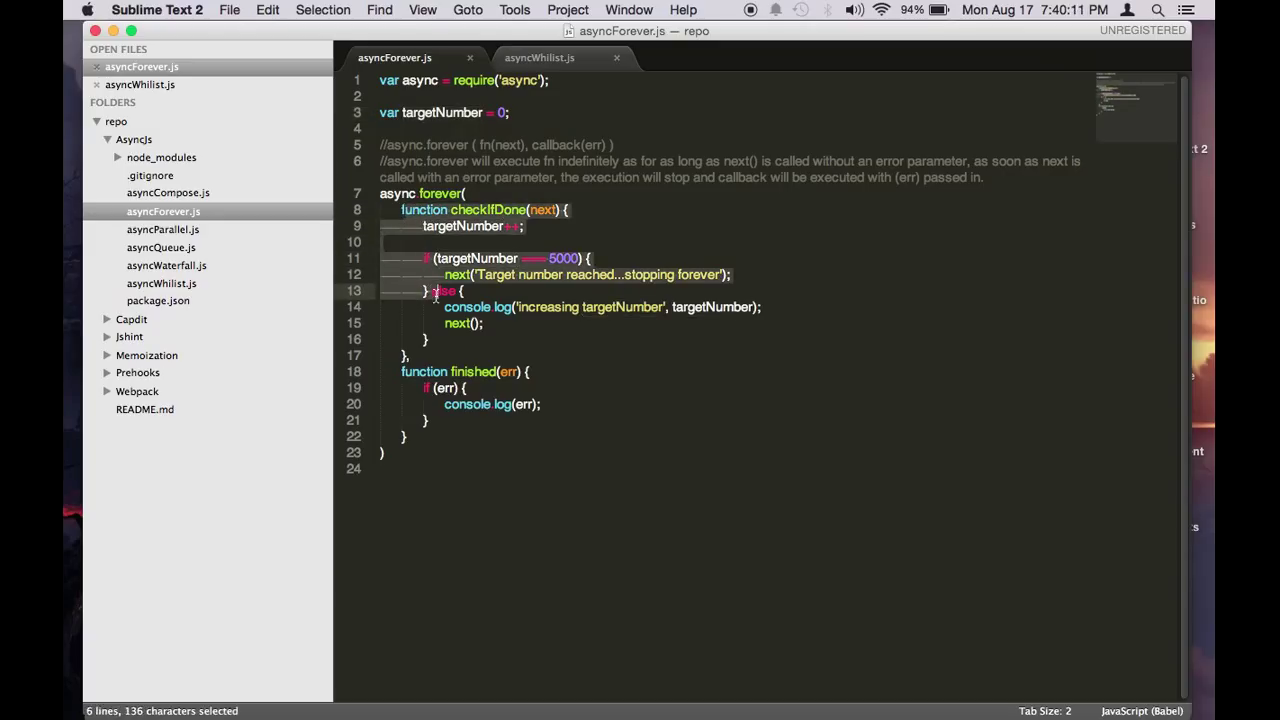
click(416, 232)
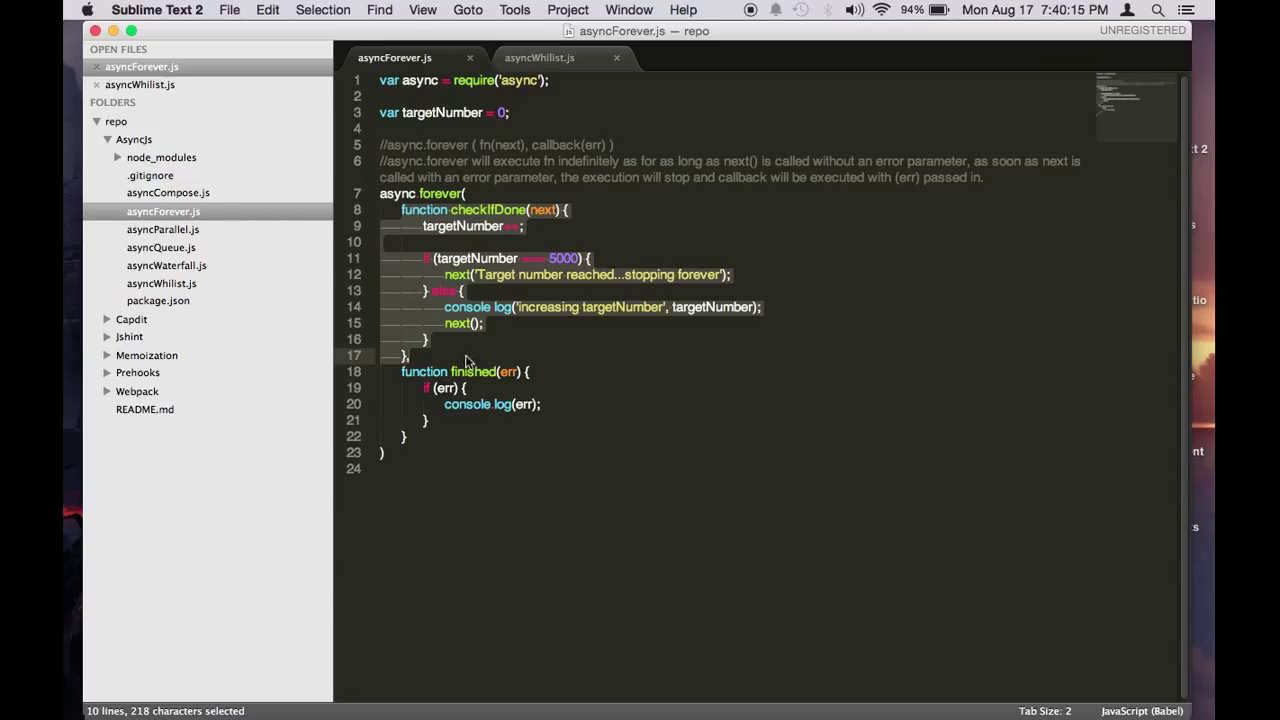
click(472, 274)
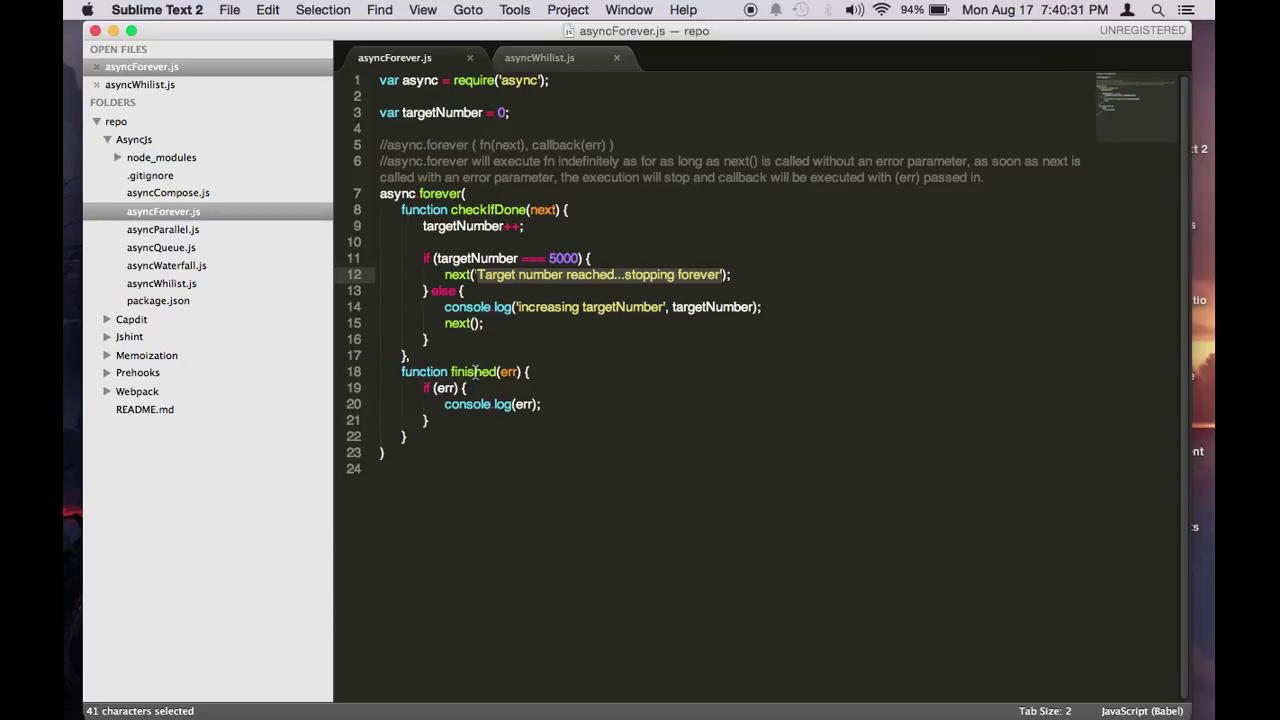
click(484, 258)
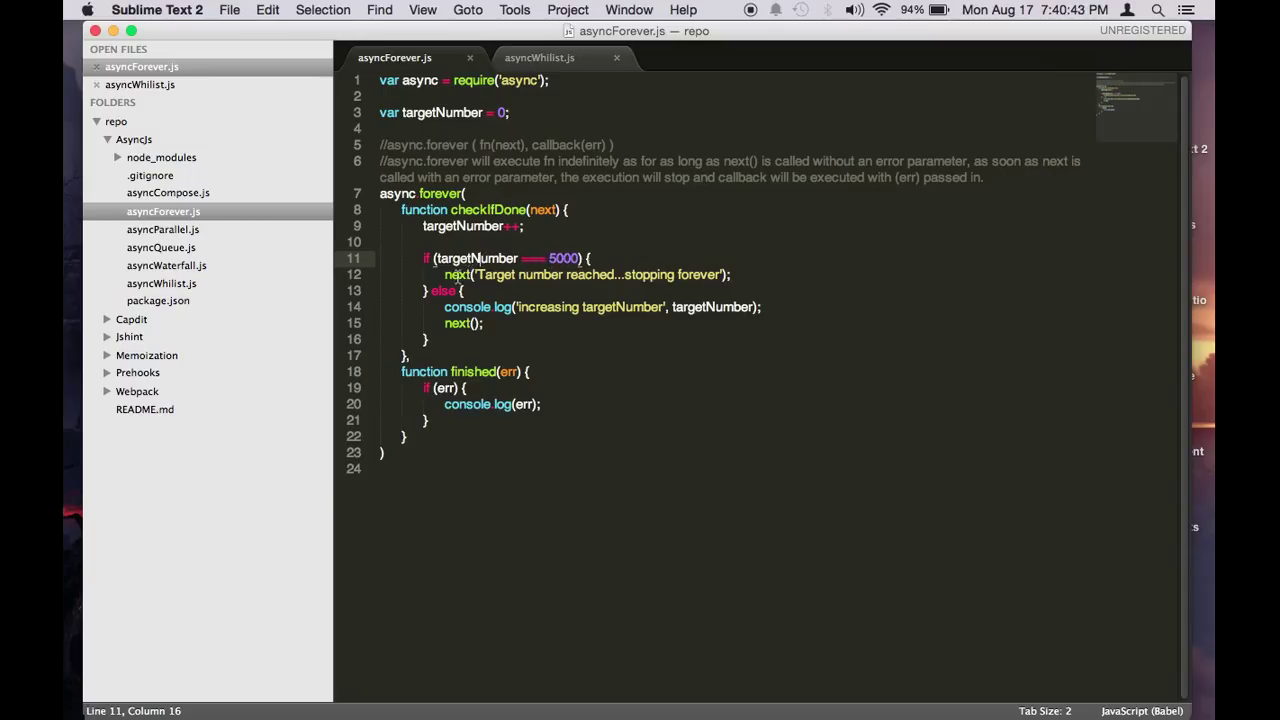
double_click(492, 274)
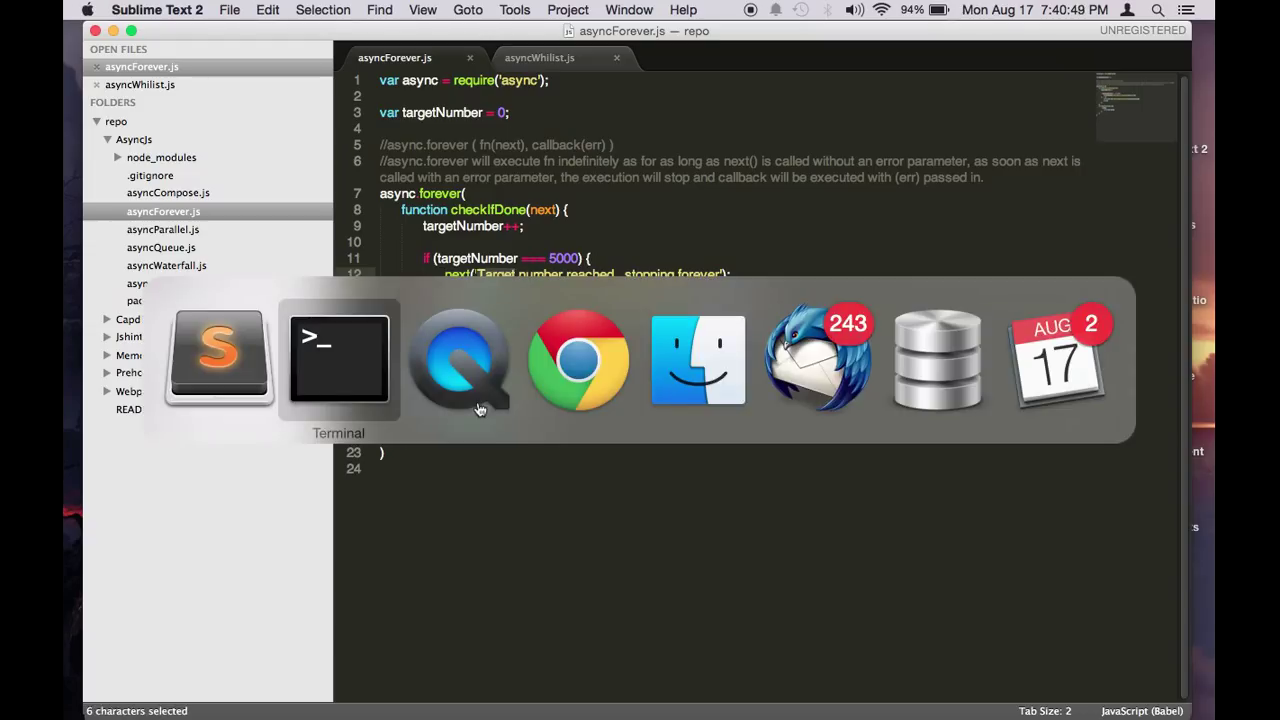
- Run 'node asyncForever.js' in Terminal, counting to 4999 before stopping
click(338, 360)
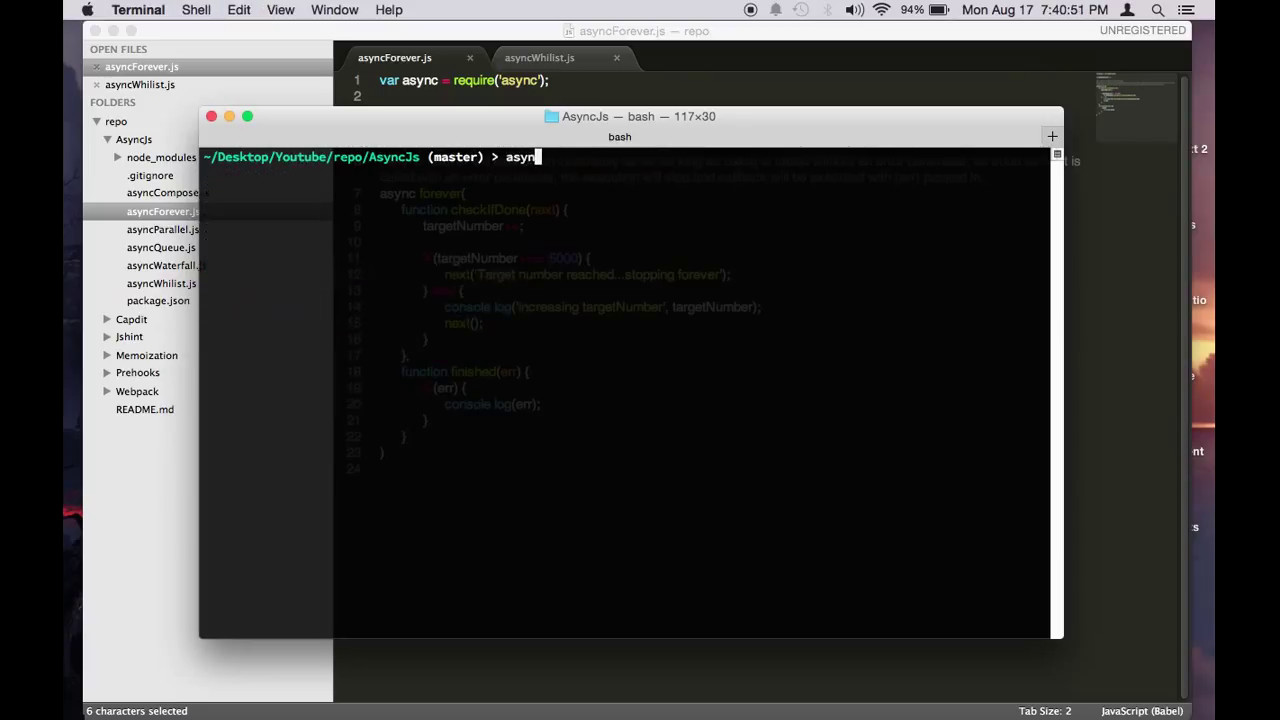
text(node)
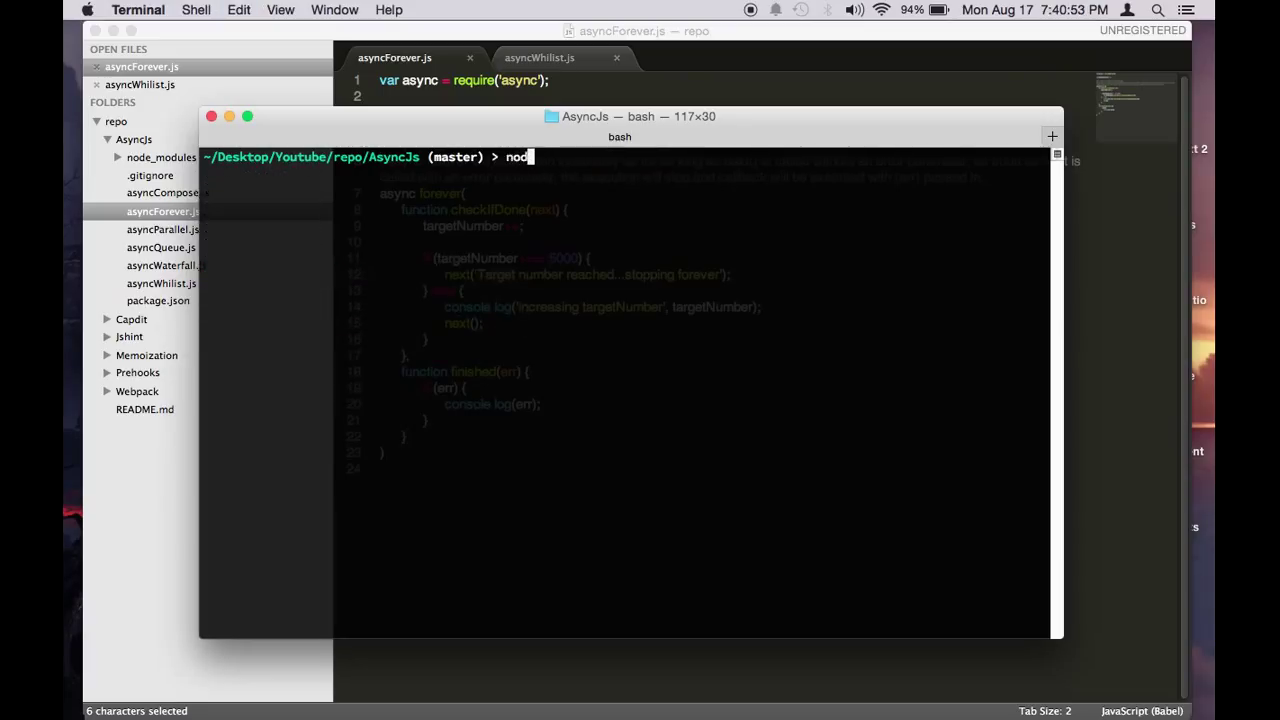
text(e asyncForever.js)
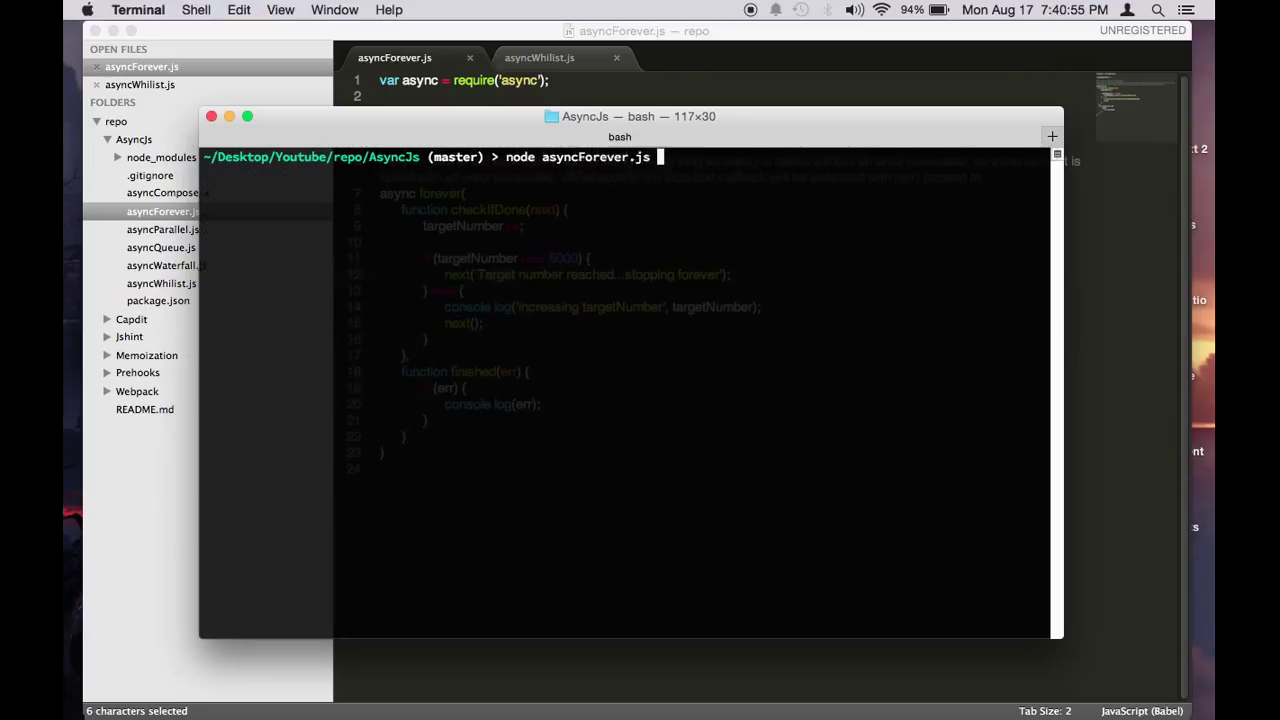
key(Return)
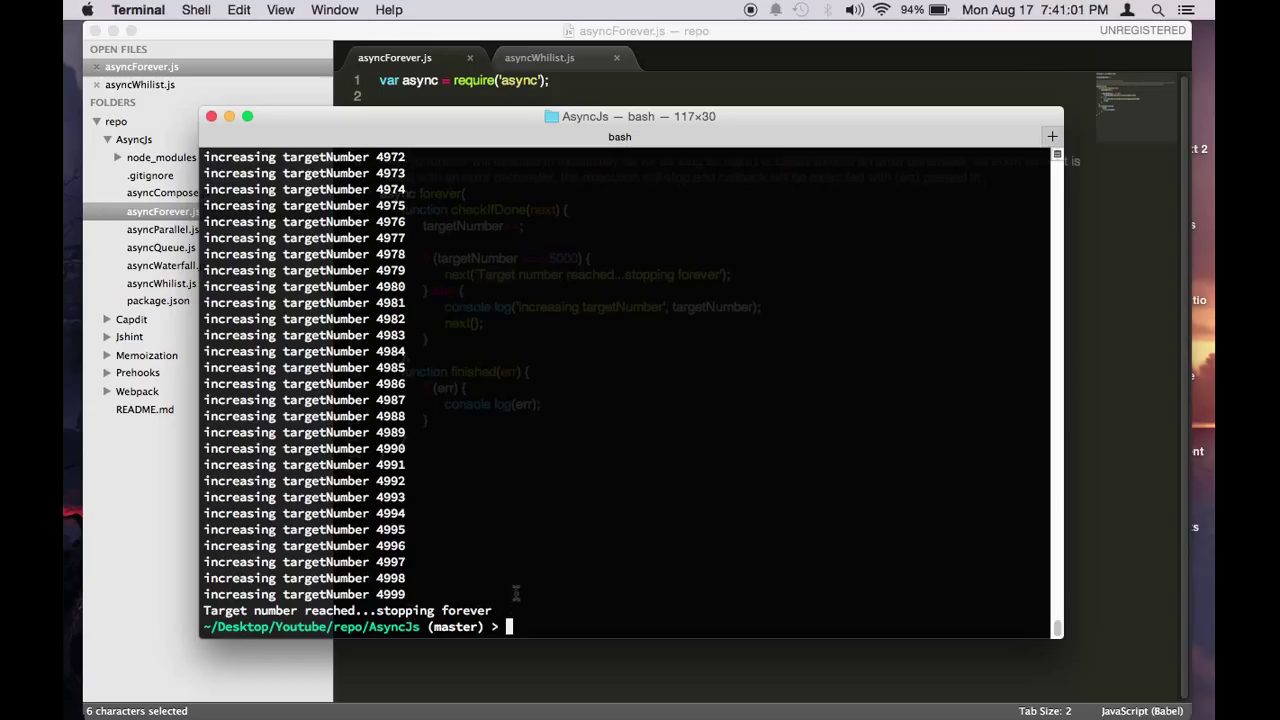
mouse_move(648, 674)
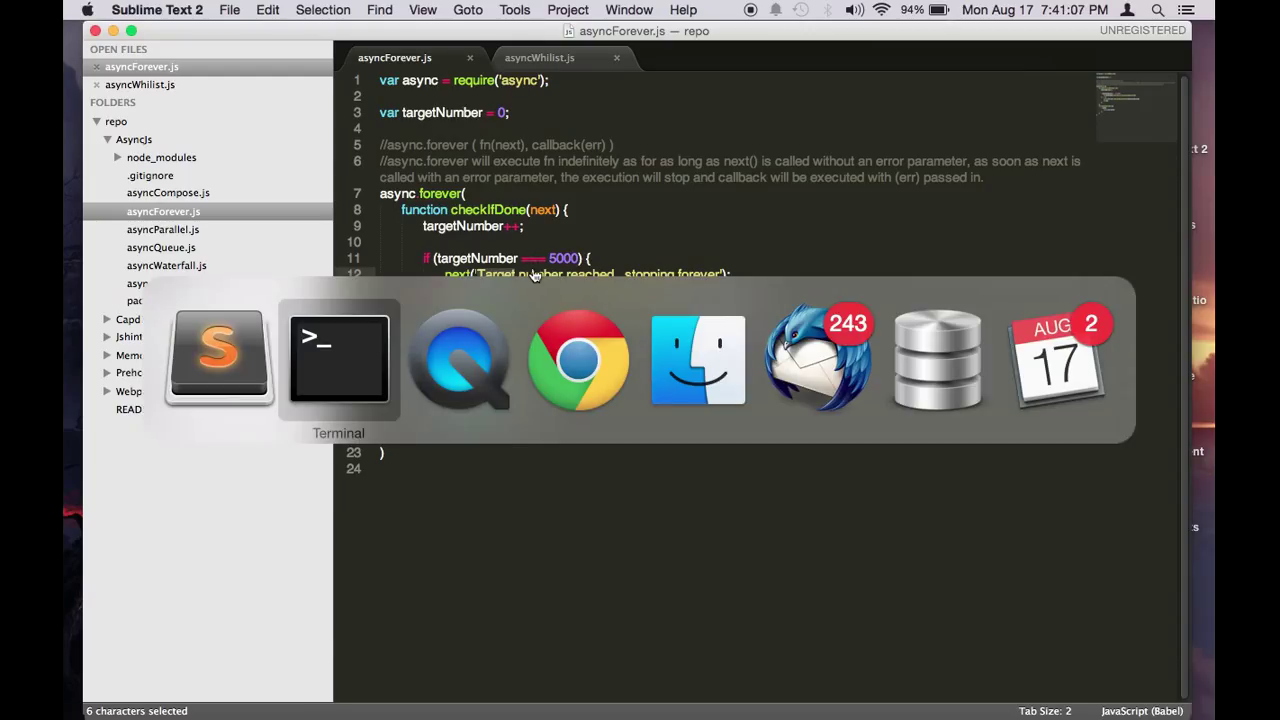
click(338, 355)
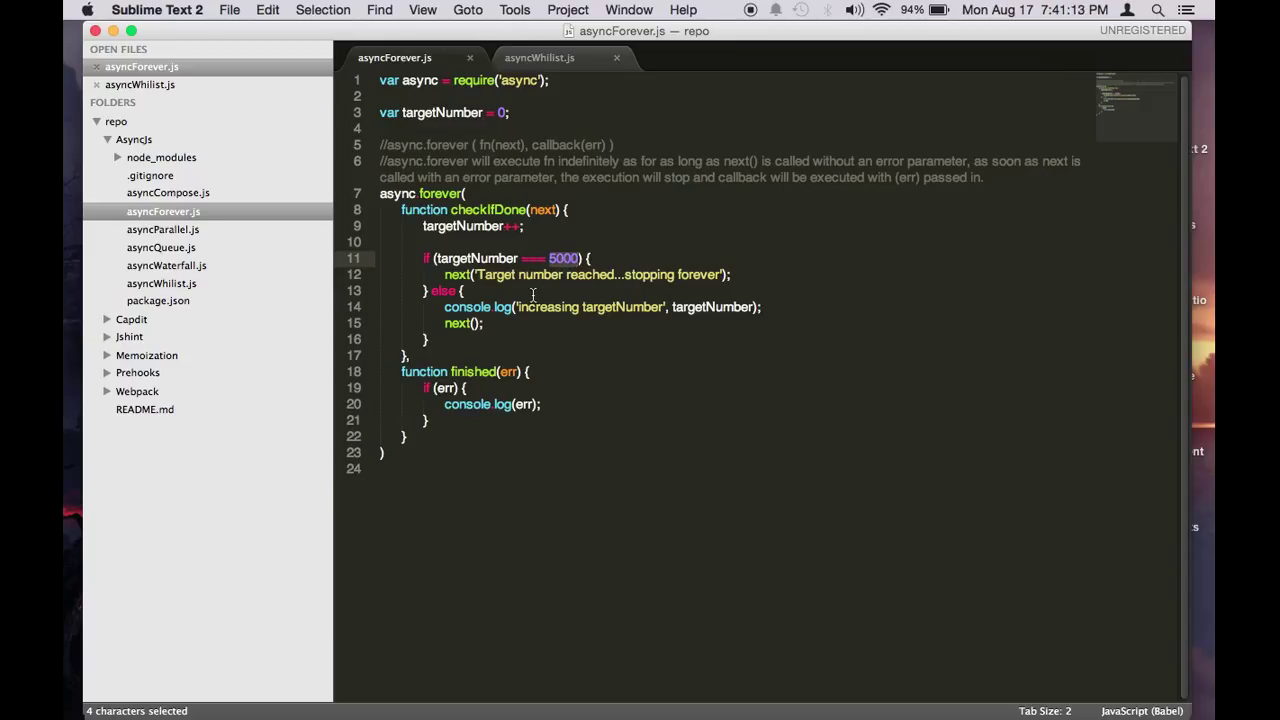
click(532, 291)
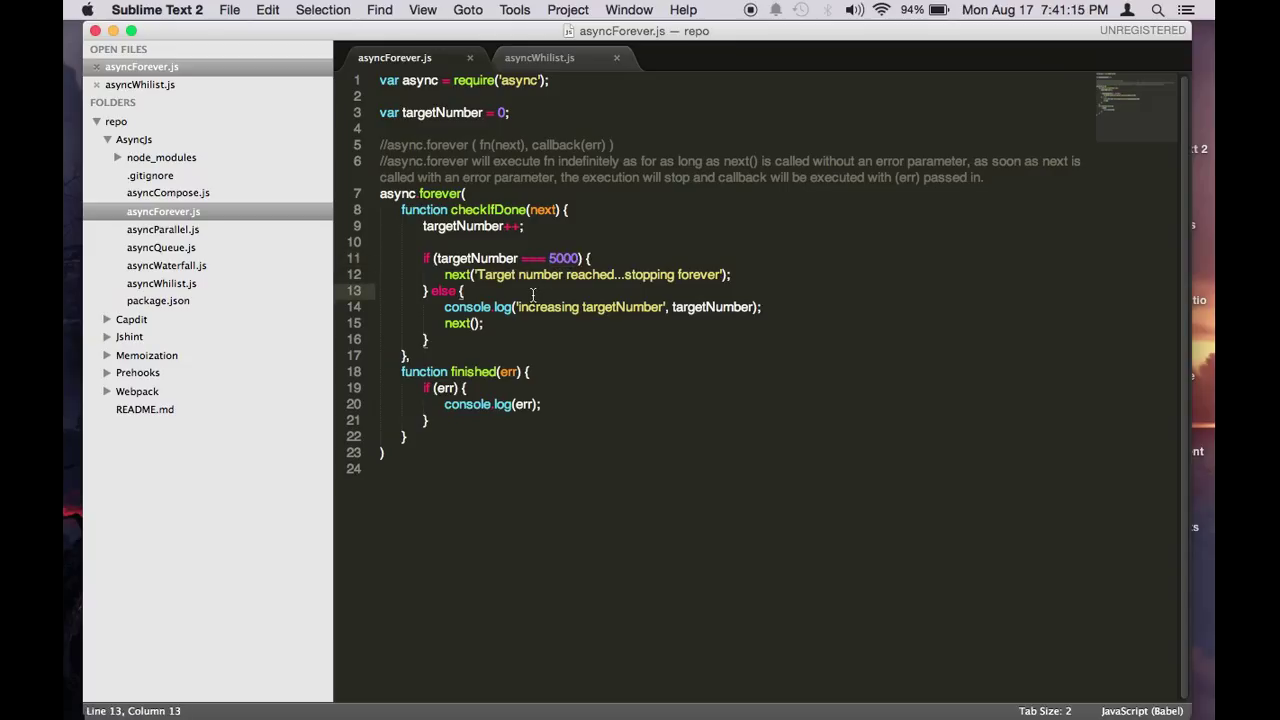